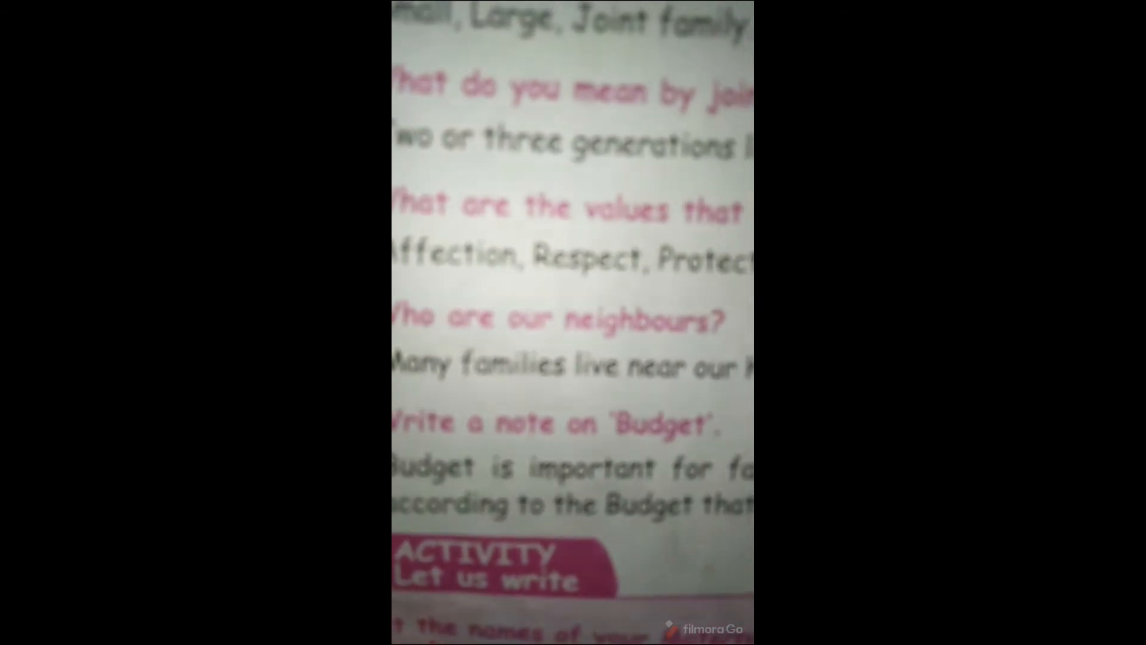
scroll(up, 3)
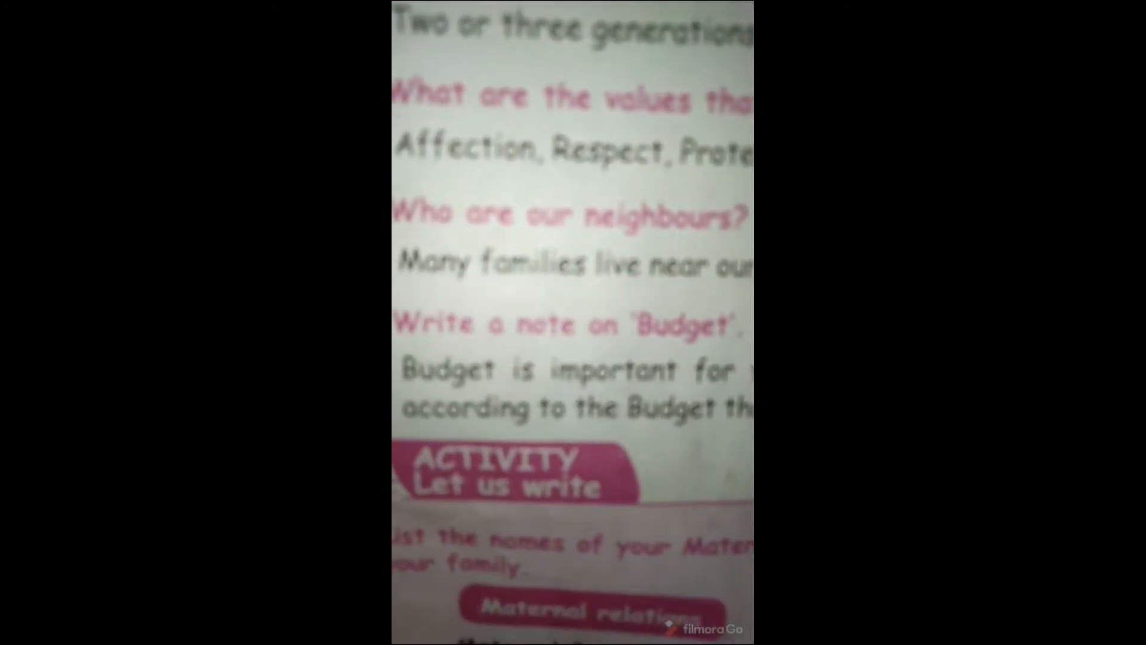